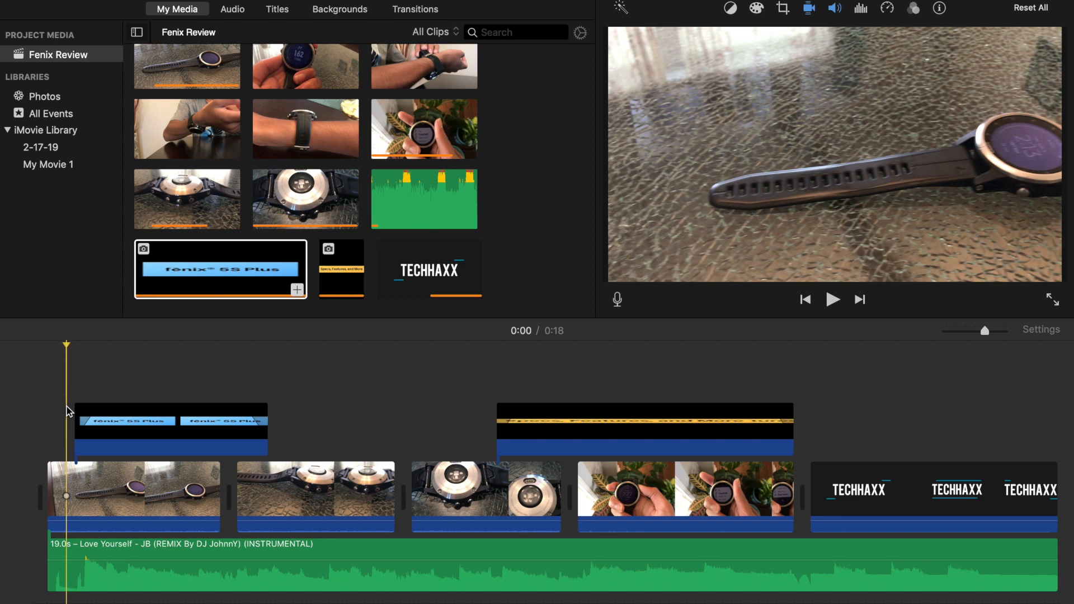
Step: Start and stop the movie preview with the fēnix 5S Plus overlay clip selected
{"action": "left_click", "coordinate": [832, 299]}
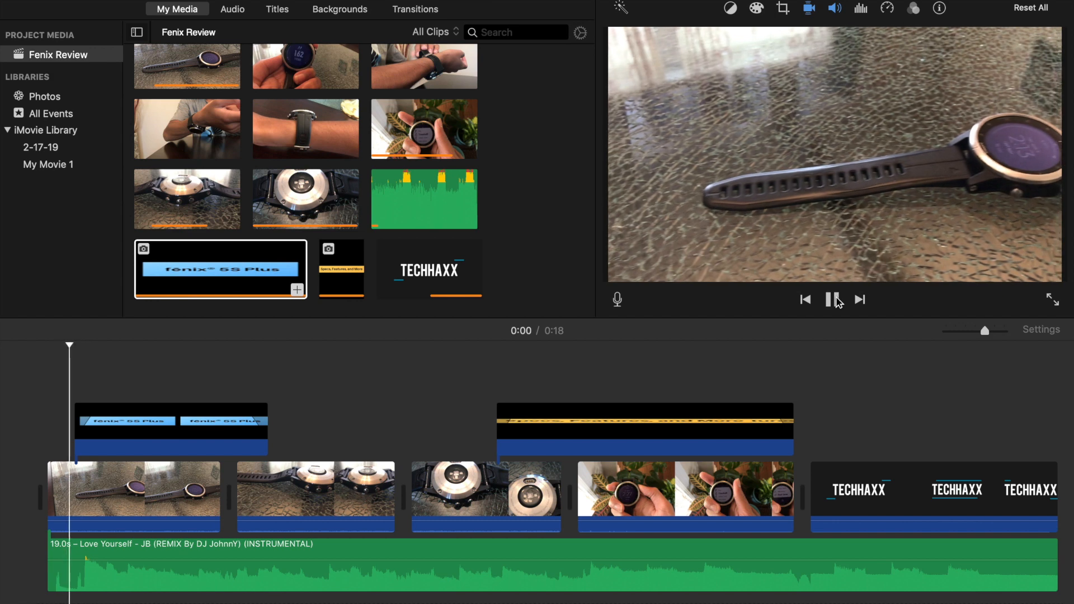
{"action": "left_click", "coordinate": [833, 300]}
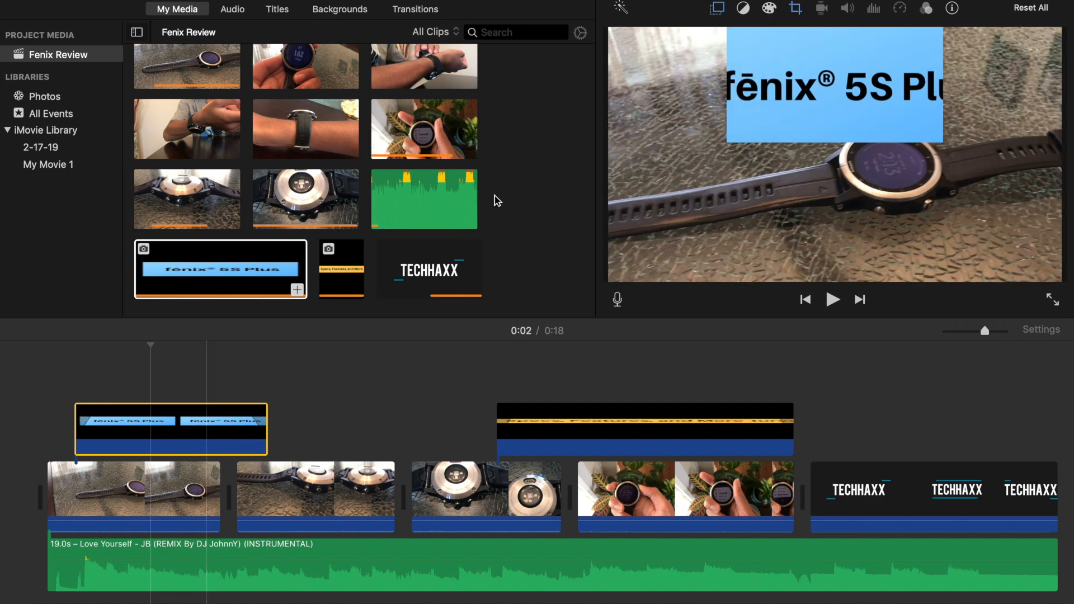
{"action": "mouse_move", "coordinate": [744, 32]}
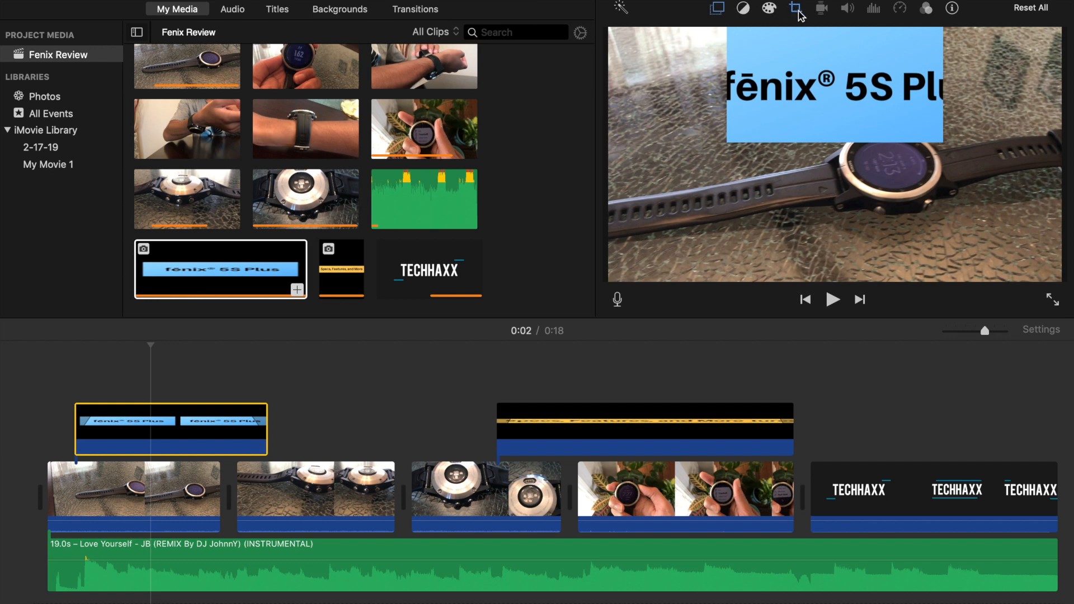
{"action": "mouse_move", "coordinate": [800, 8]}
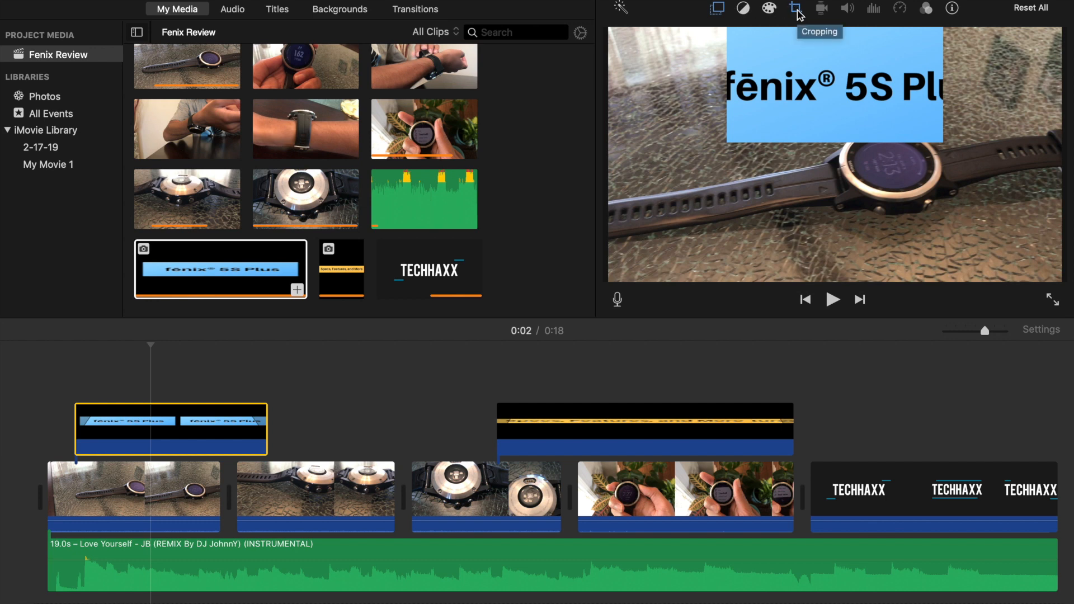
Step: Switch the fēnix 5S Plus overlay's crop style from Ken Burns to Fit
{"action": "left_click", "coordinate": [797, 8]}
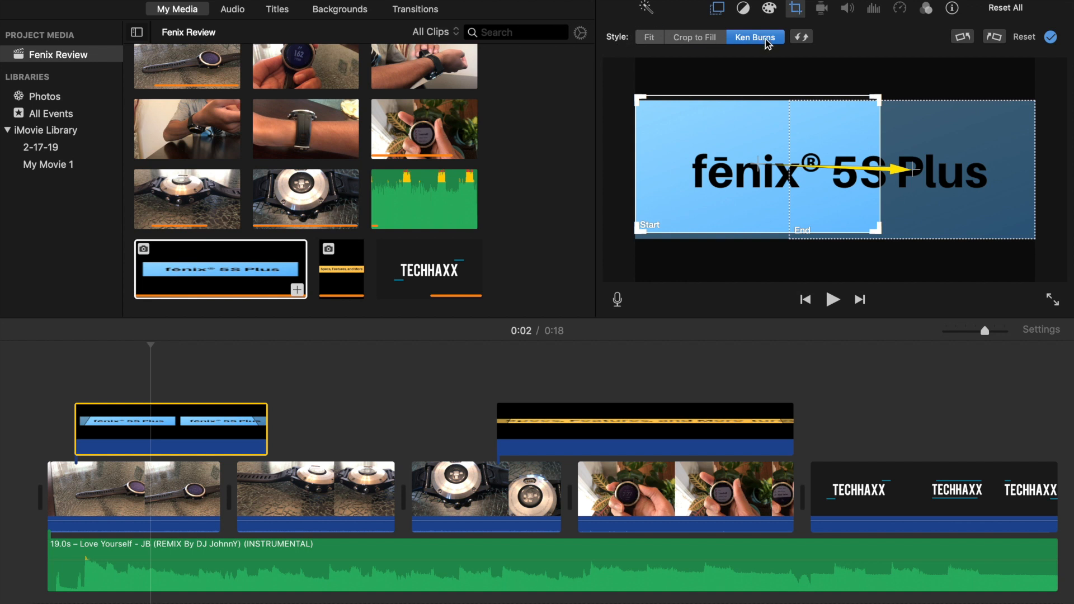
{"action": "mouse_move", "coordinate": [756, 37]}
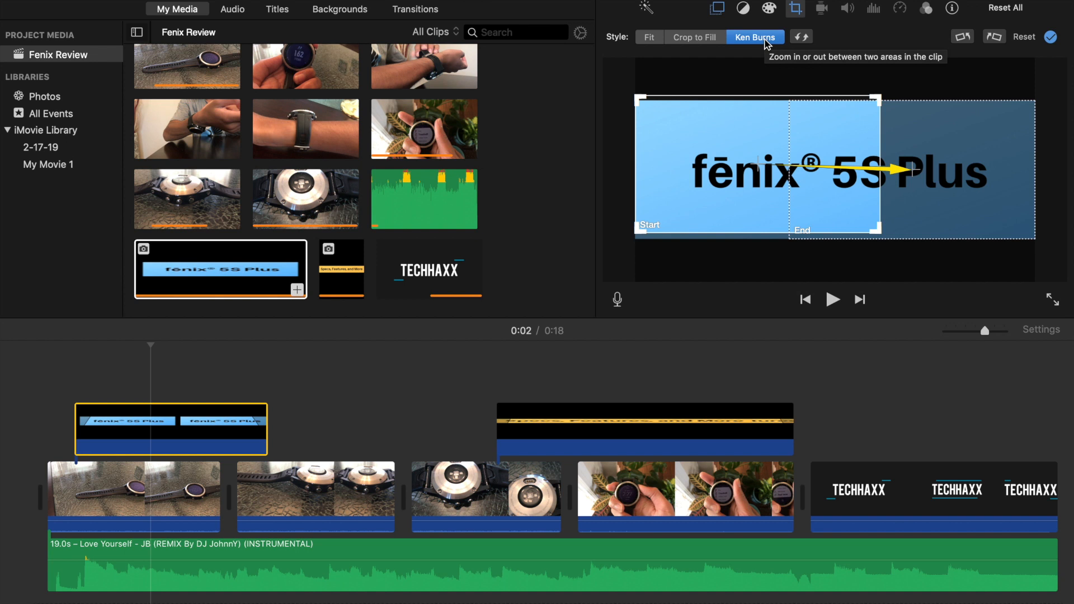
{"action": "mouse_move", "coordinate": [649, 37]}
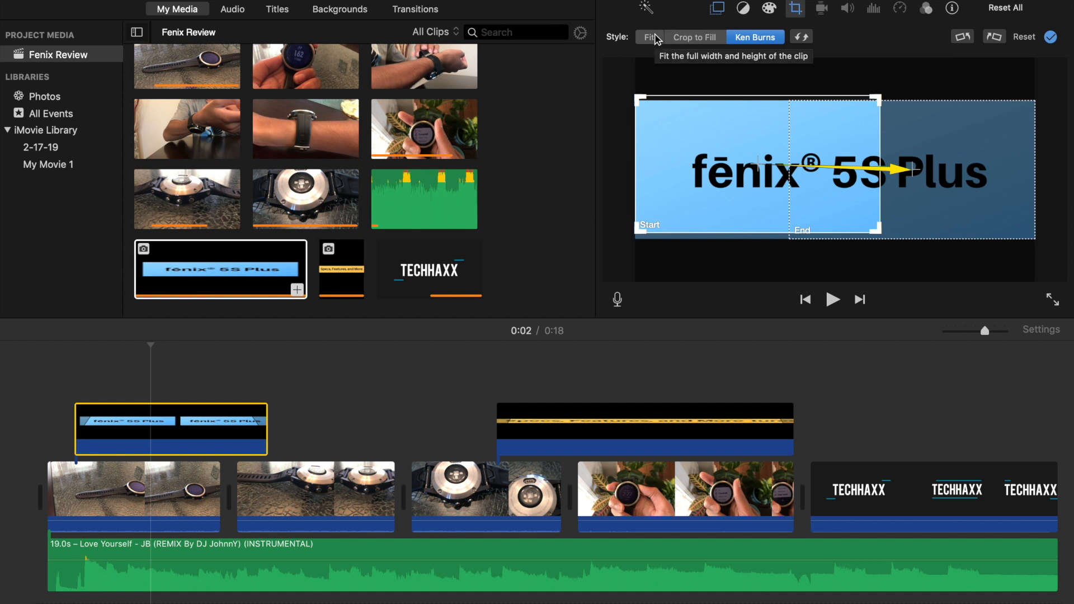
{"action": "left_click", "coordinate": [649, 37]}
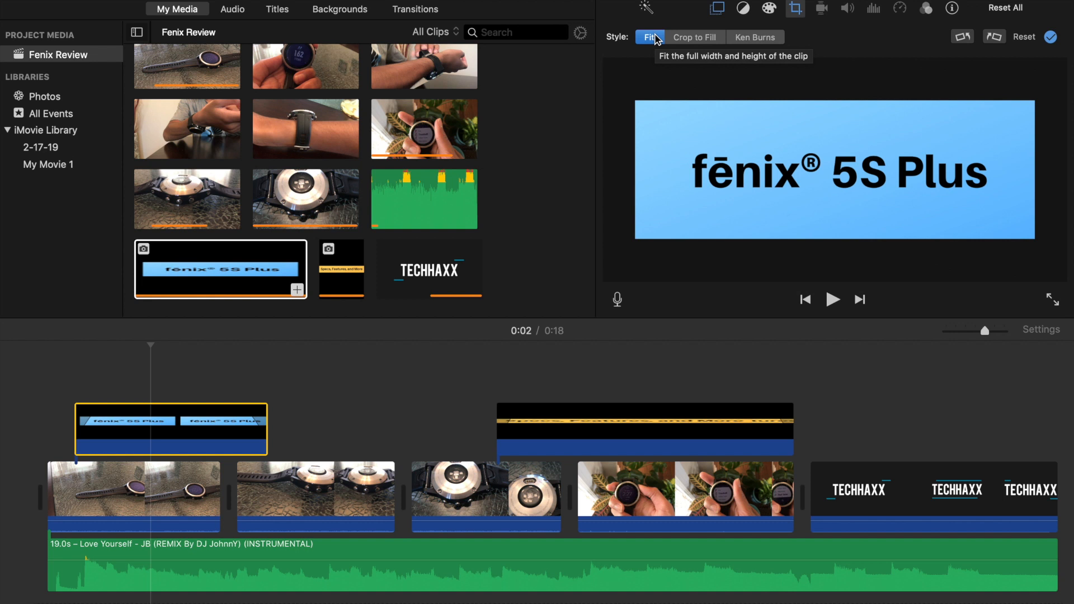
{"action": "mouse_move", "coordinate": [191, 397]}
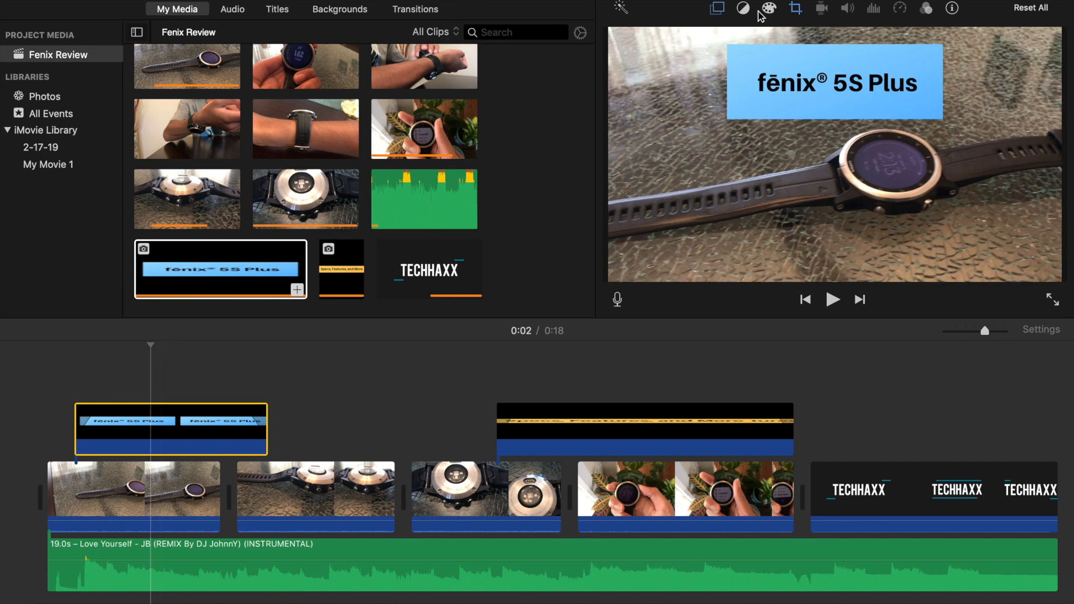
{"action": "left_click", "coordinate": [794, 7]}
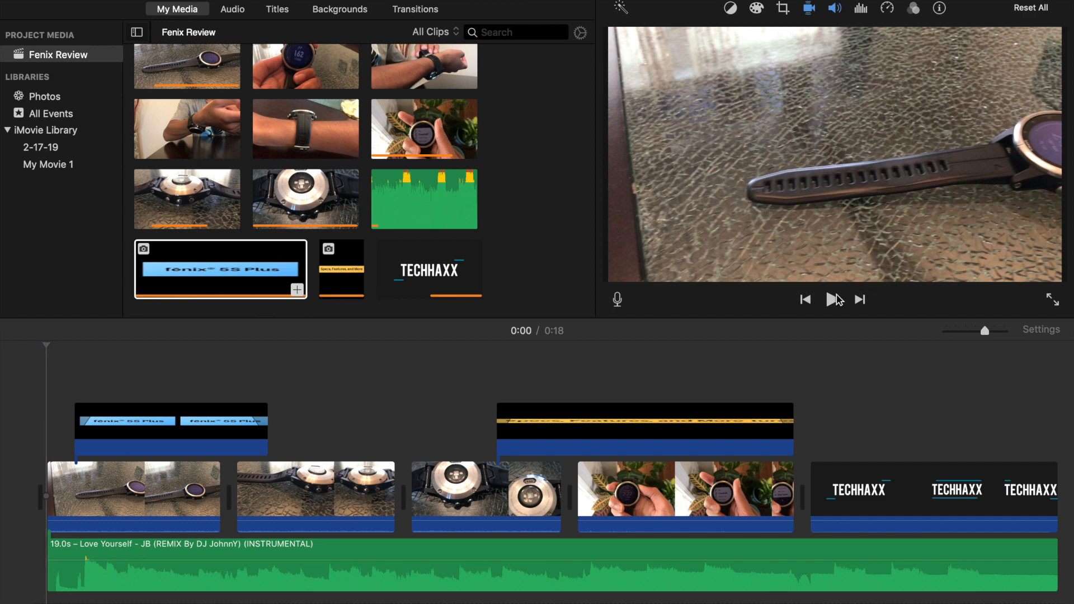
{"action": "left_click", "coordinate": [833, 300]}
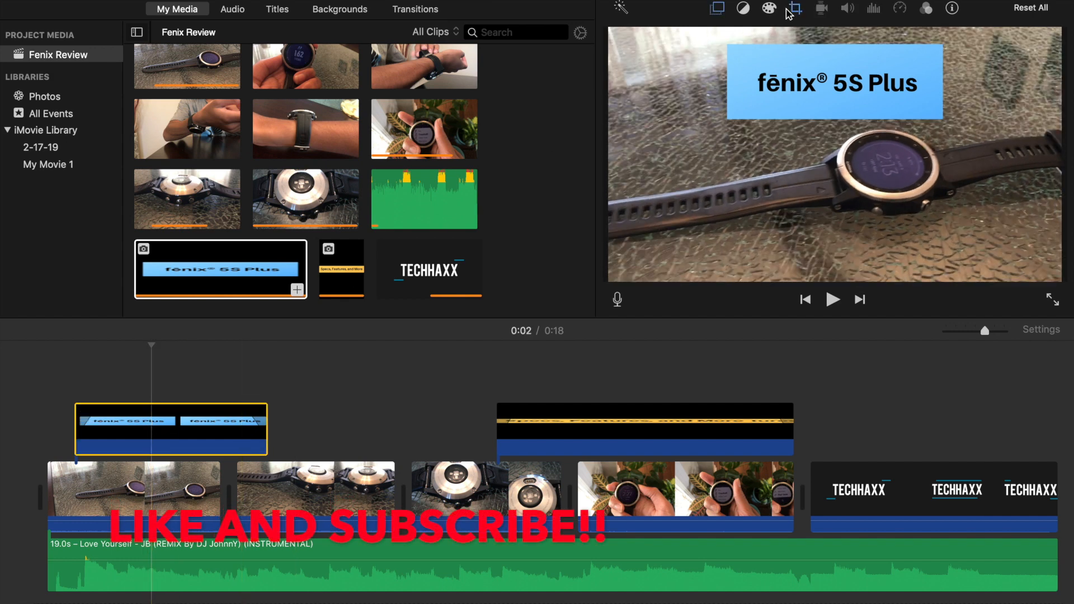
{"action": "mouse_move", "coordinate": [790, 10]}
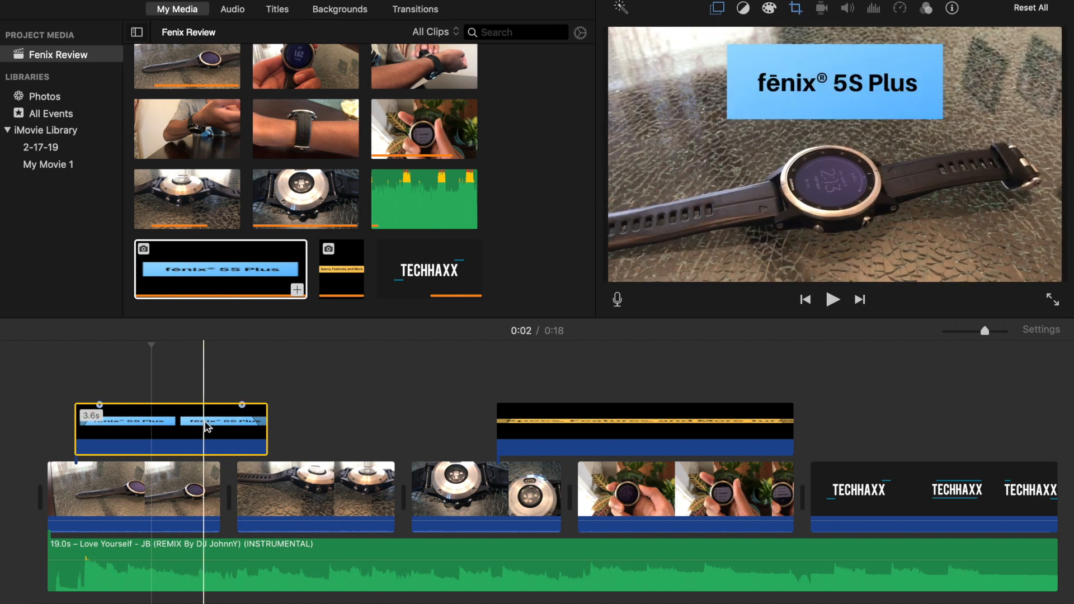
Step: Reopen the overlay's cropping settings to confirm the Fit style is active
{"action": "left_click", "coordinate": [796, 7]}
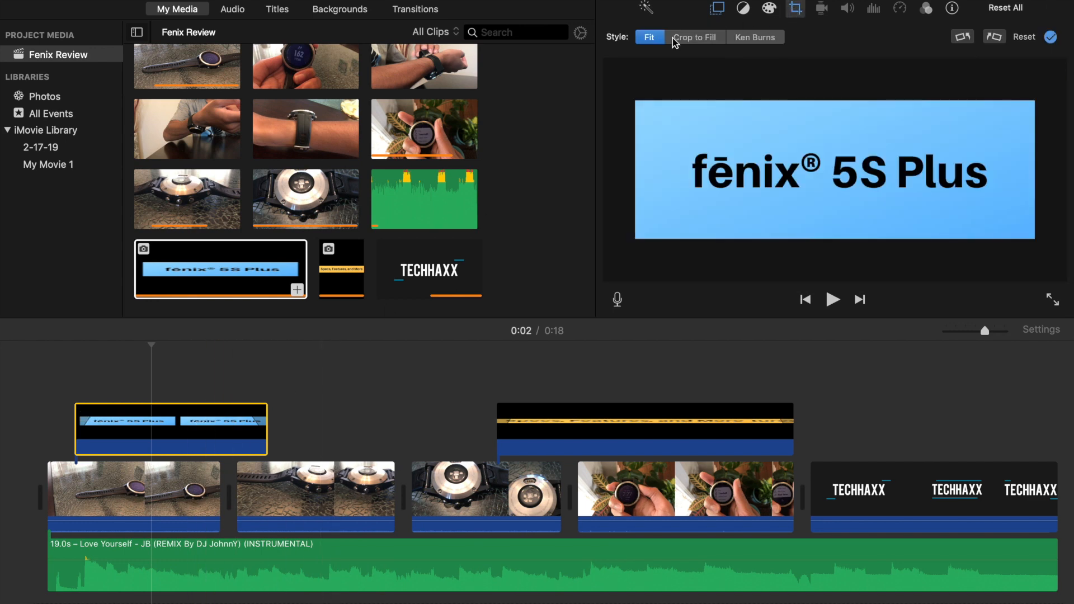
{"action": "mouse_move", "coordinate": [649, 37]}
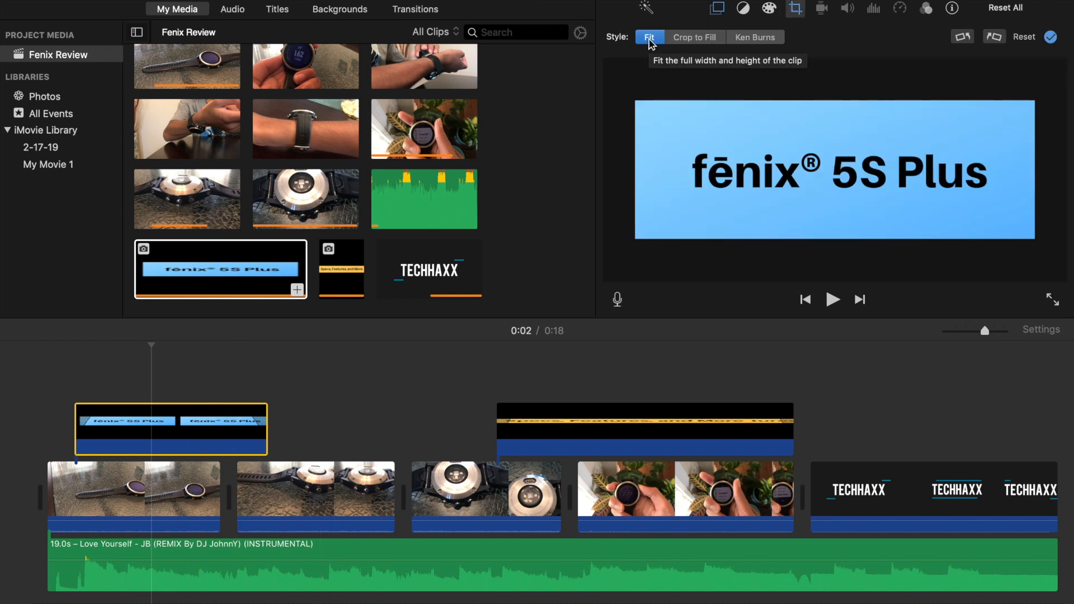